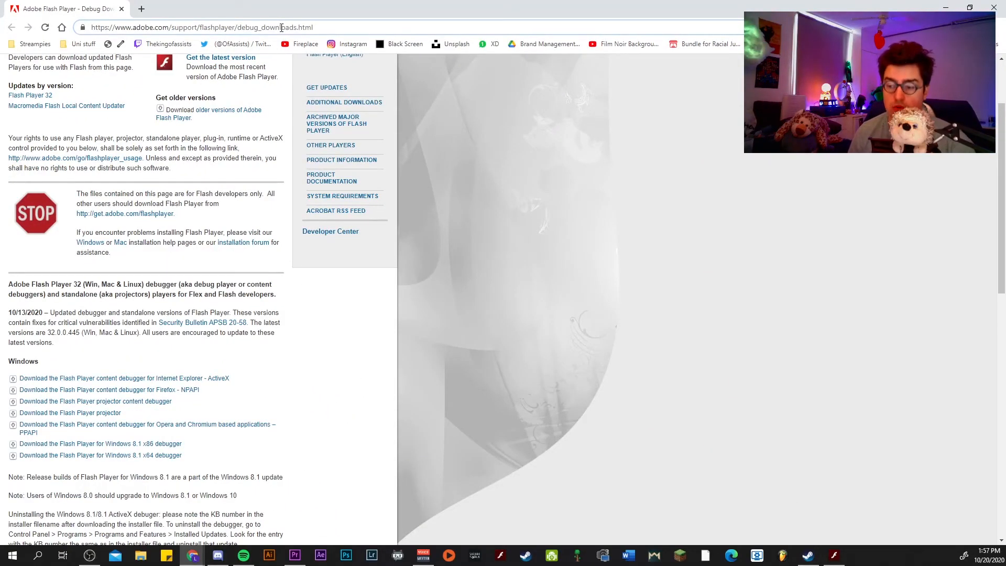
Scroll down Adobe's debug downloads page to the Windows Flash Player projector
scroll(down, 3)
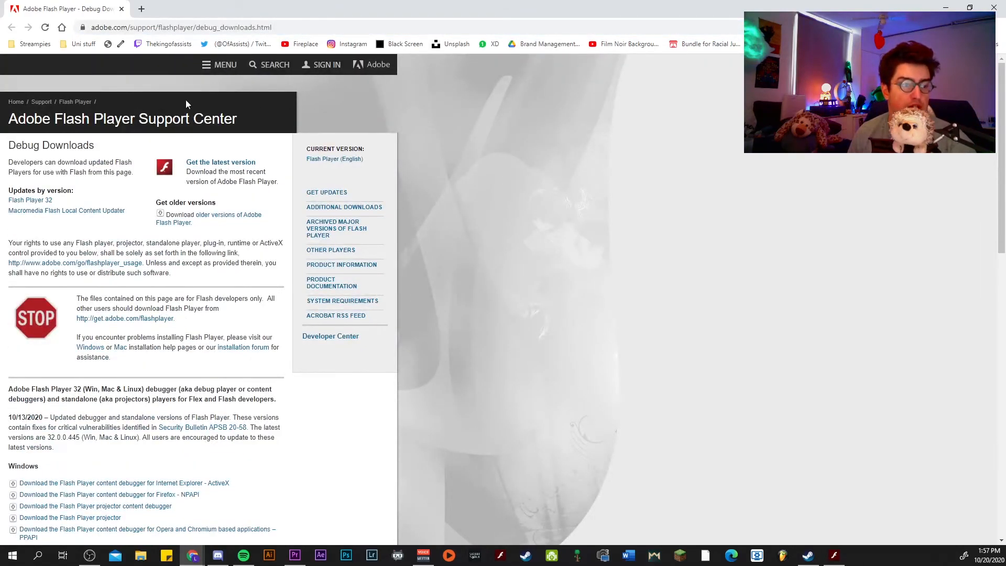
scroll(down, 3)
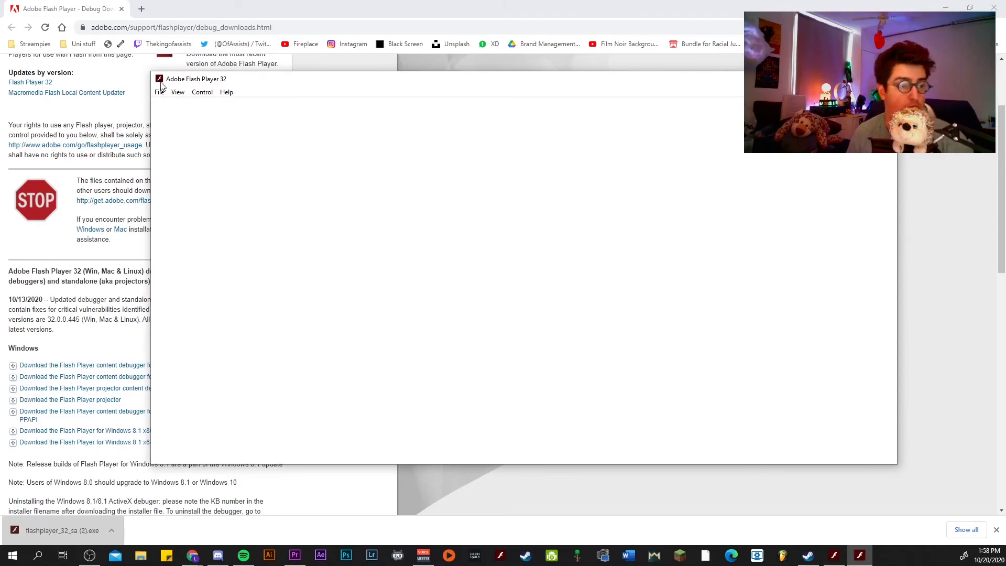
Open lachhhtools_widget.swf from the LachhhTools folder in the Flash Player projector
click(159, 92)
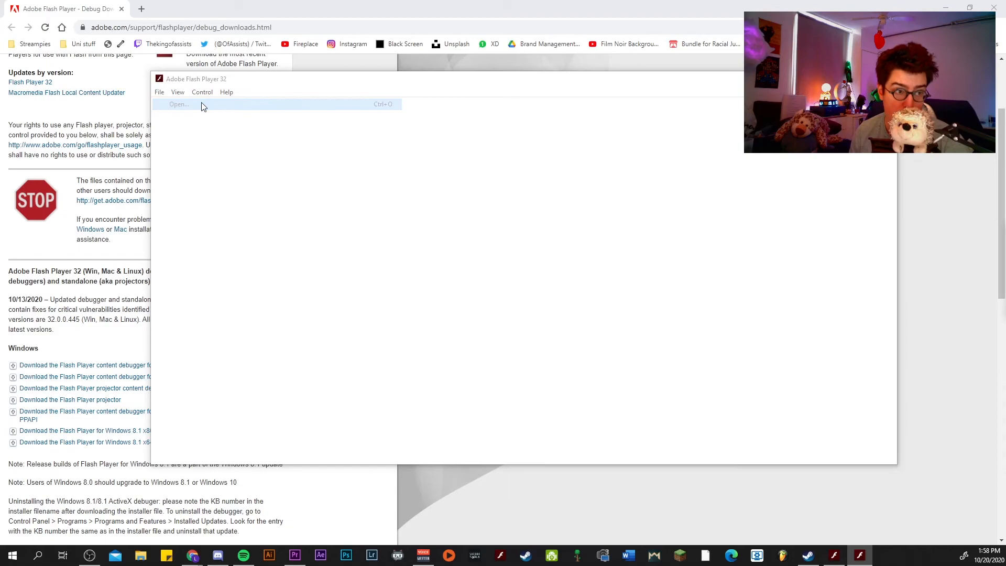
click(180, 104)
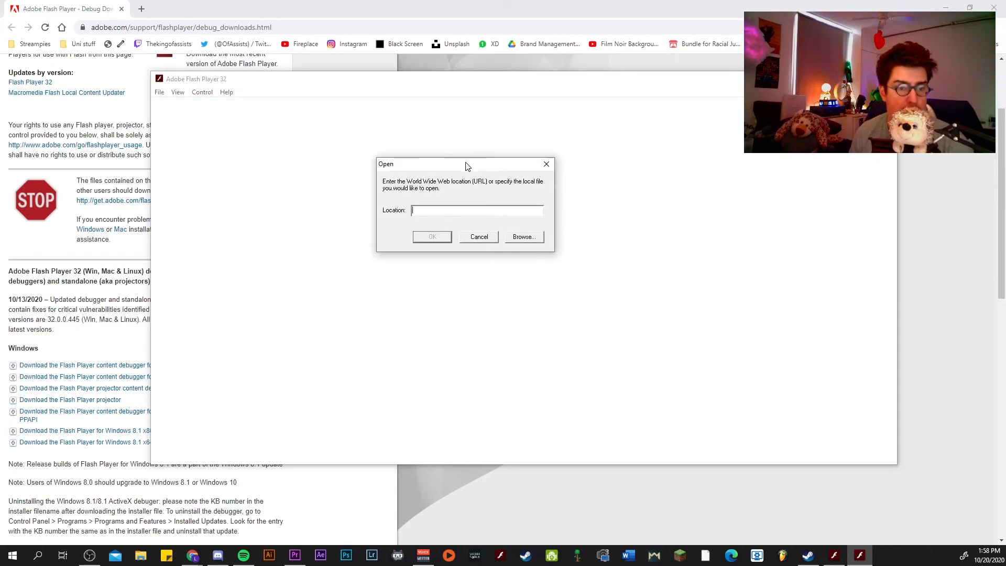
click(524, 237)
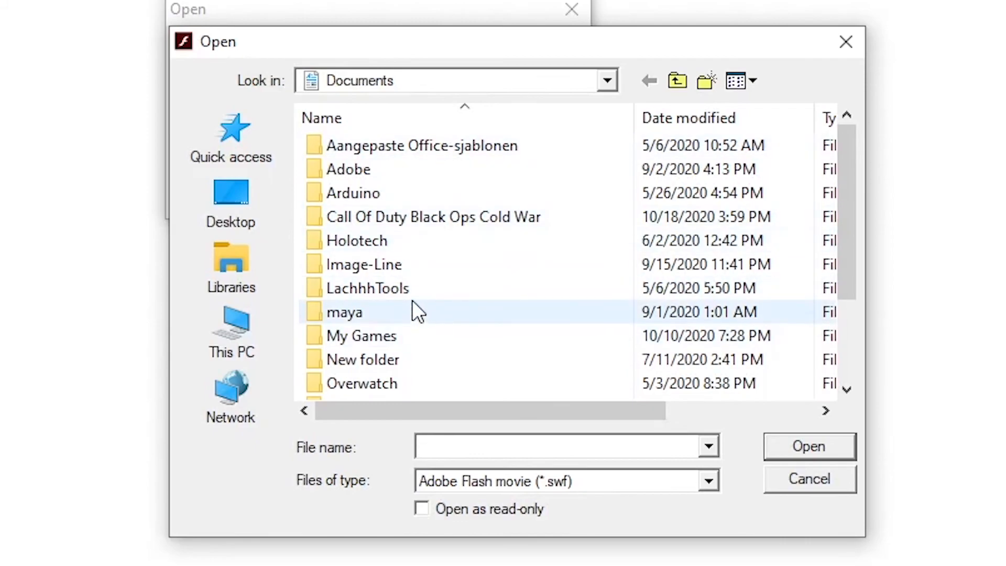
double_click(367, 289)
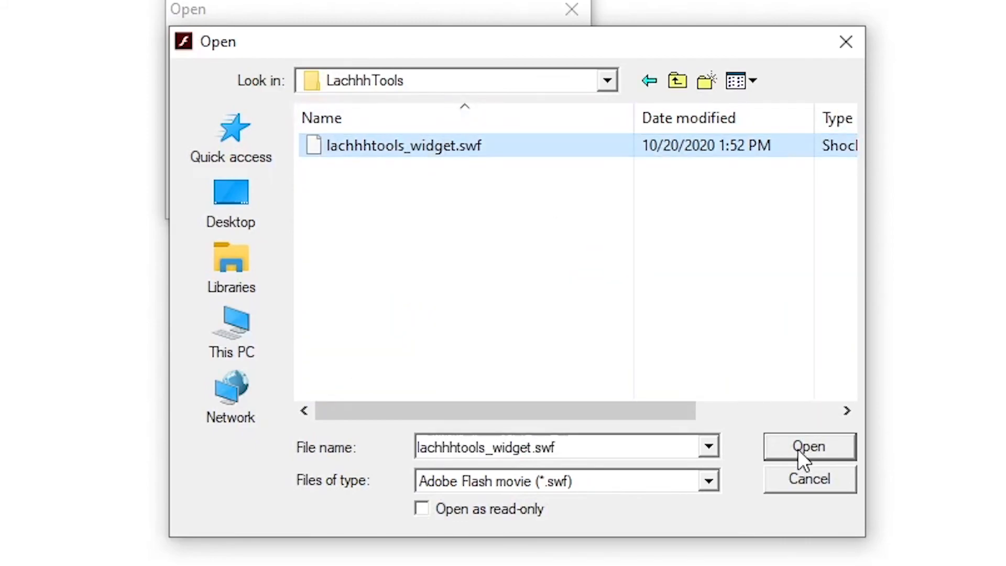
click(809, 446)
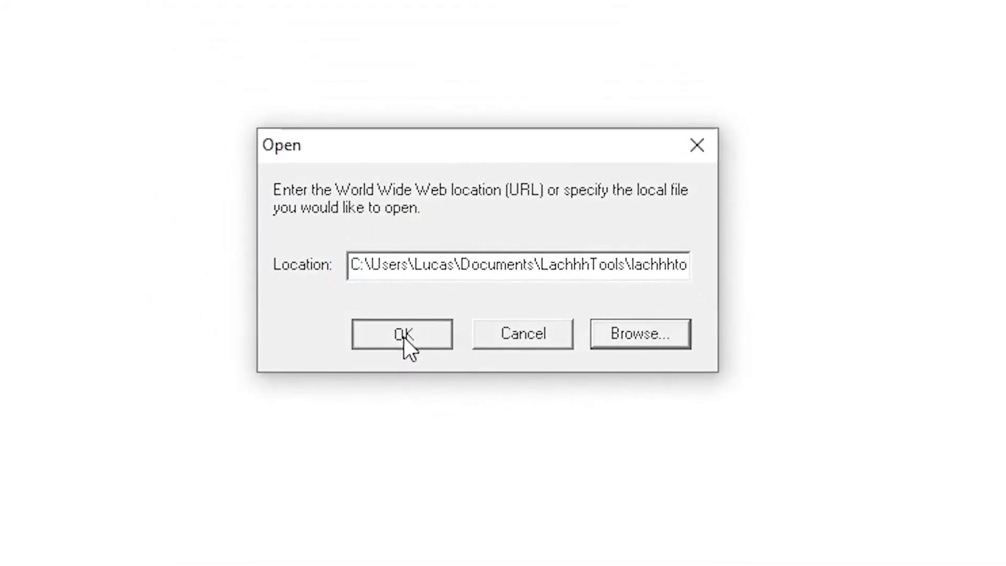
click(402, 335)
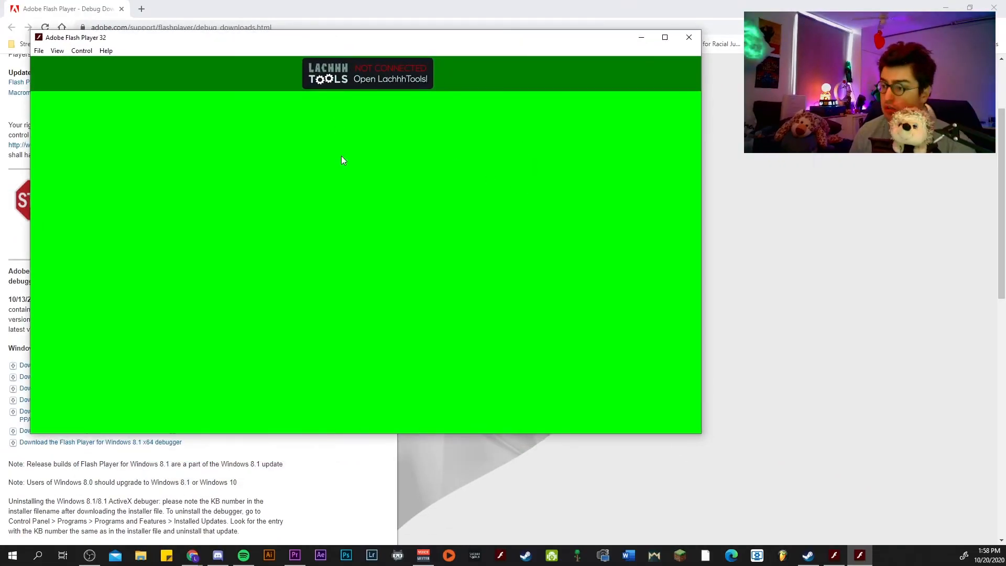
mouse_move(834, 555)
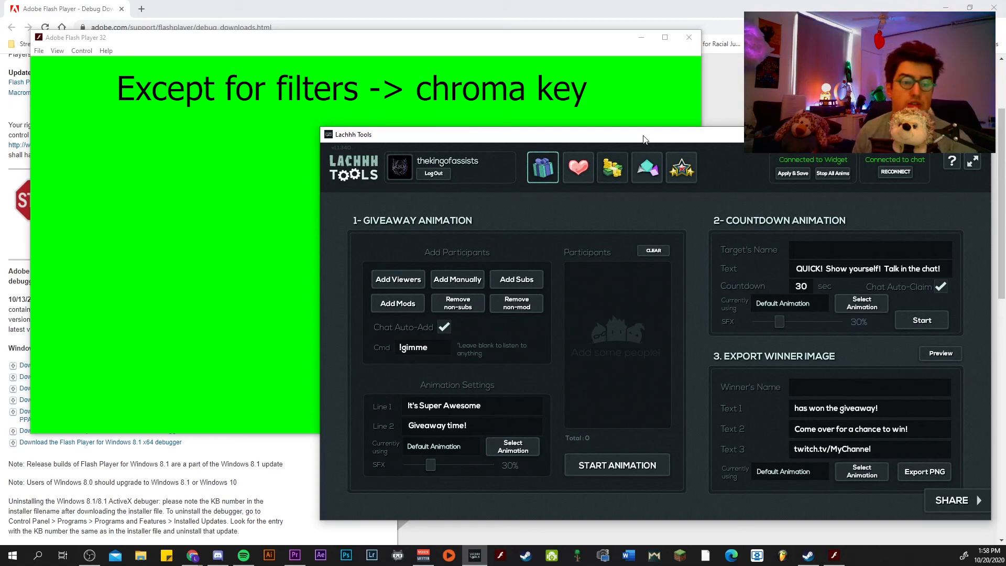
Reload lachhhtools_widget.swf from the File menu's recent files list
click(39, 51)
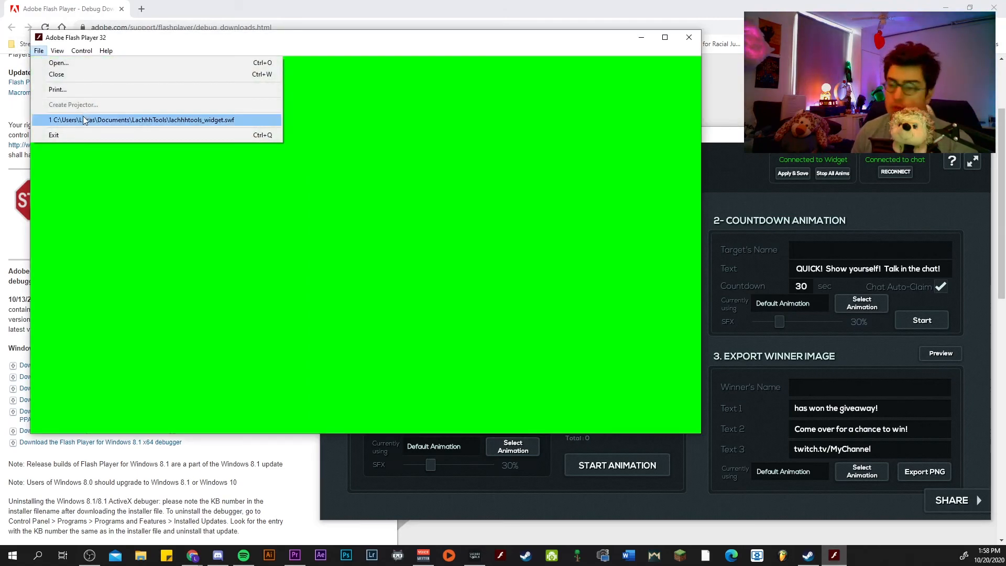
mouse_move(231, 123)
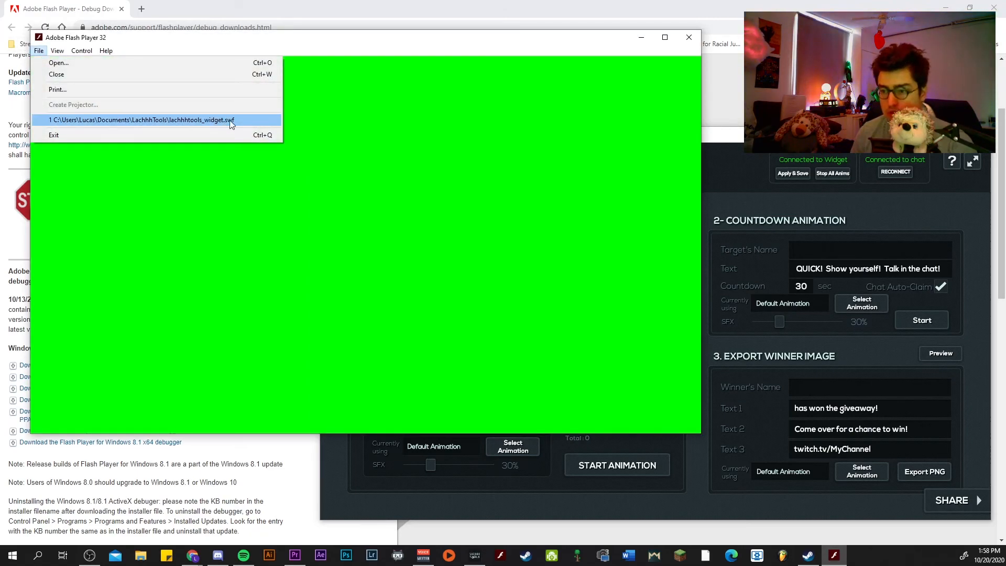
click(139, 120)
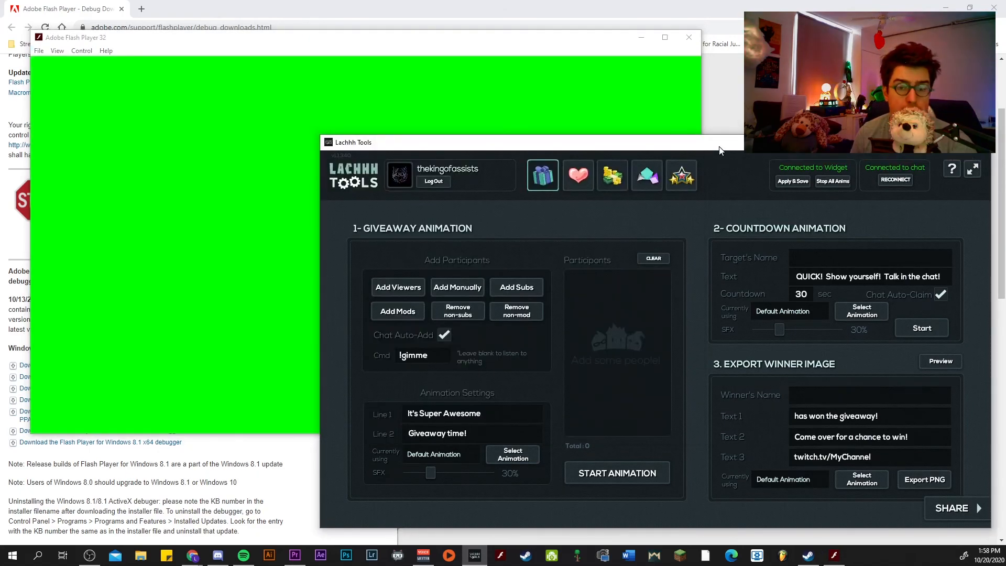
Switch LachhhTools to the heart tab with follow, sub and host alerts
click(578, 175)
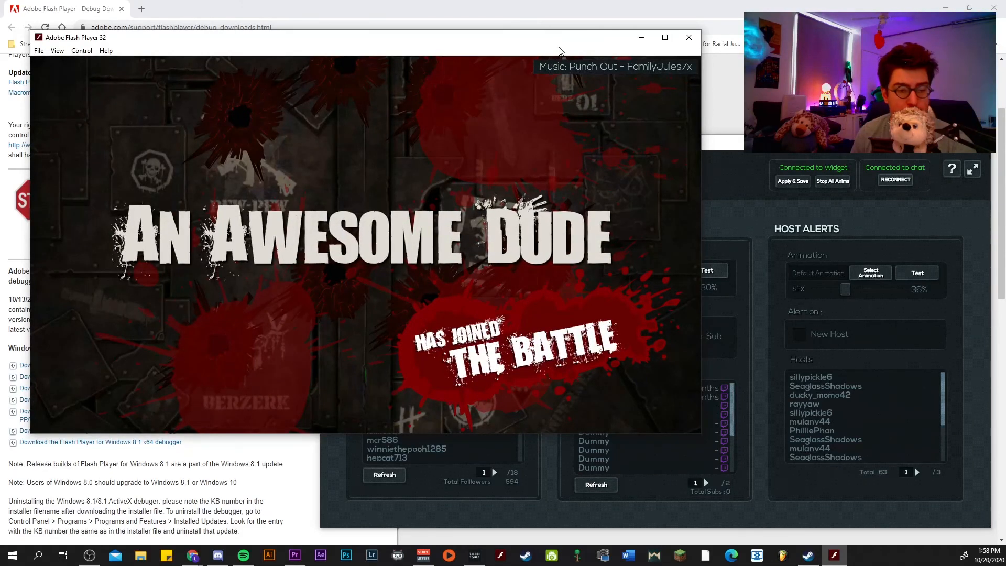
mouse_move(601, 80)
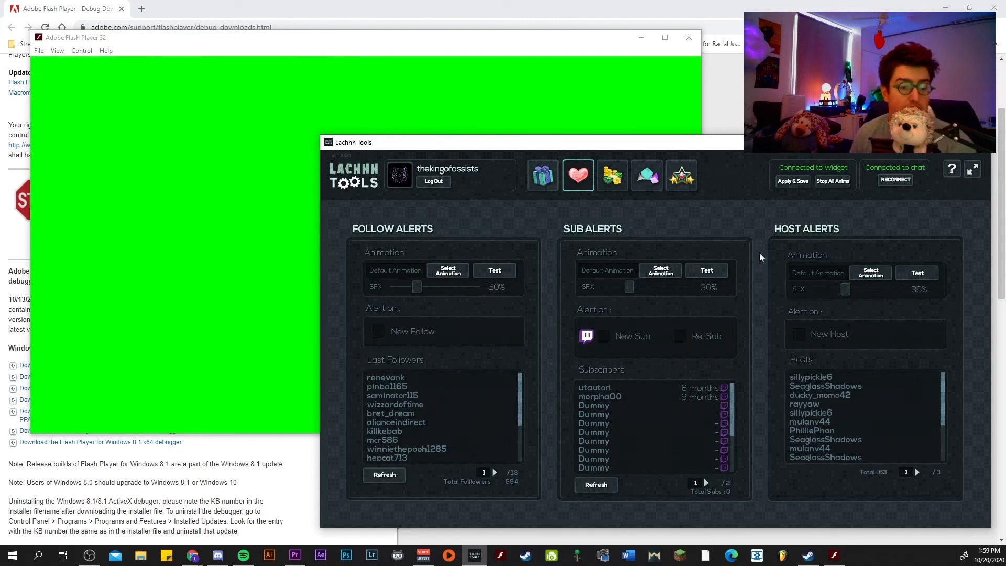
mouse_move(728, 296)
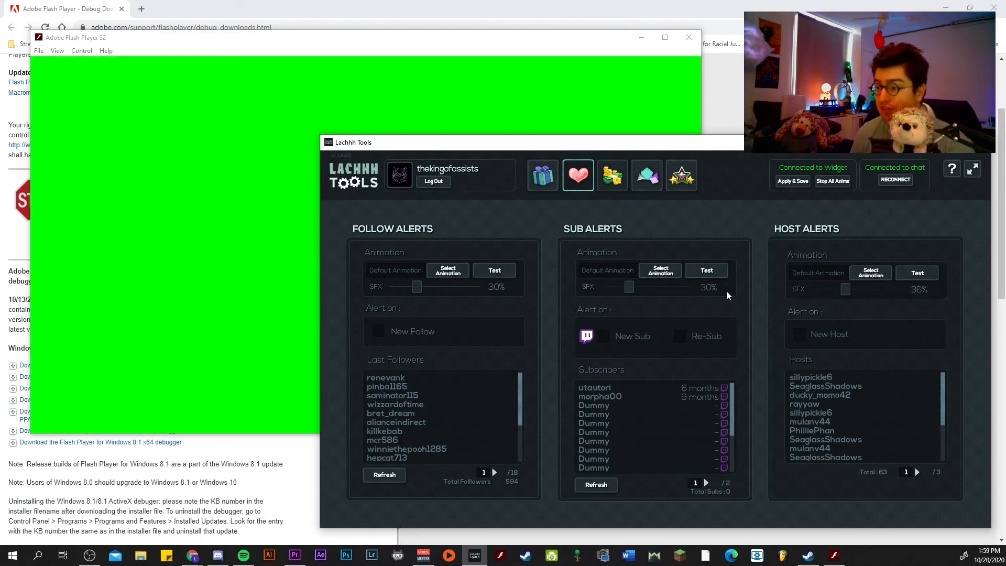
mouse_move(686, 254)
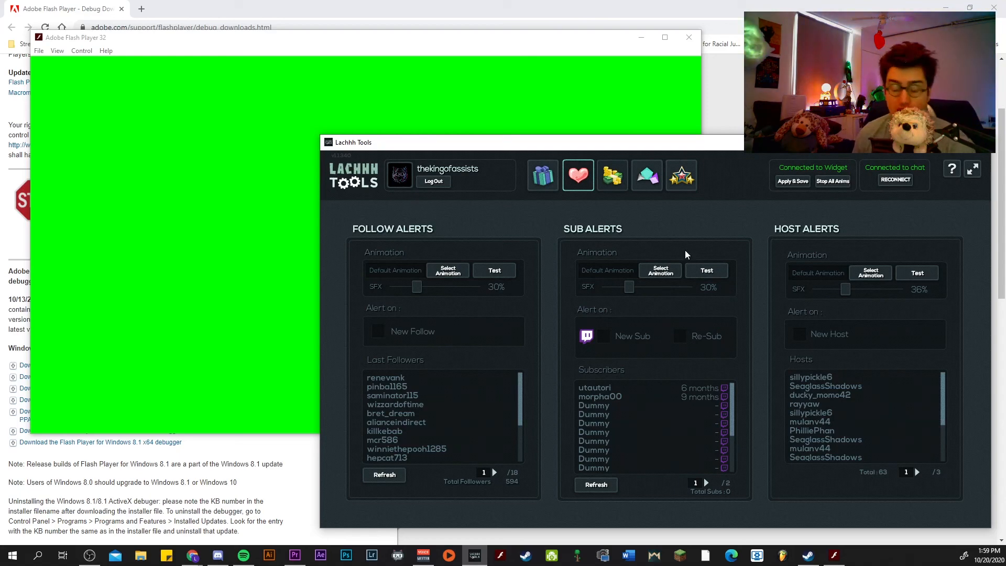